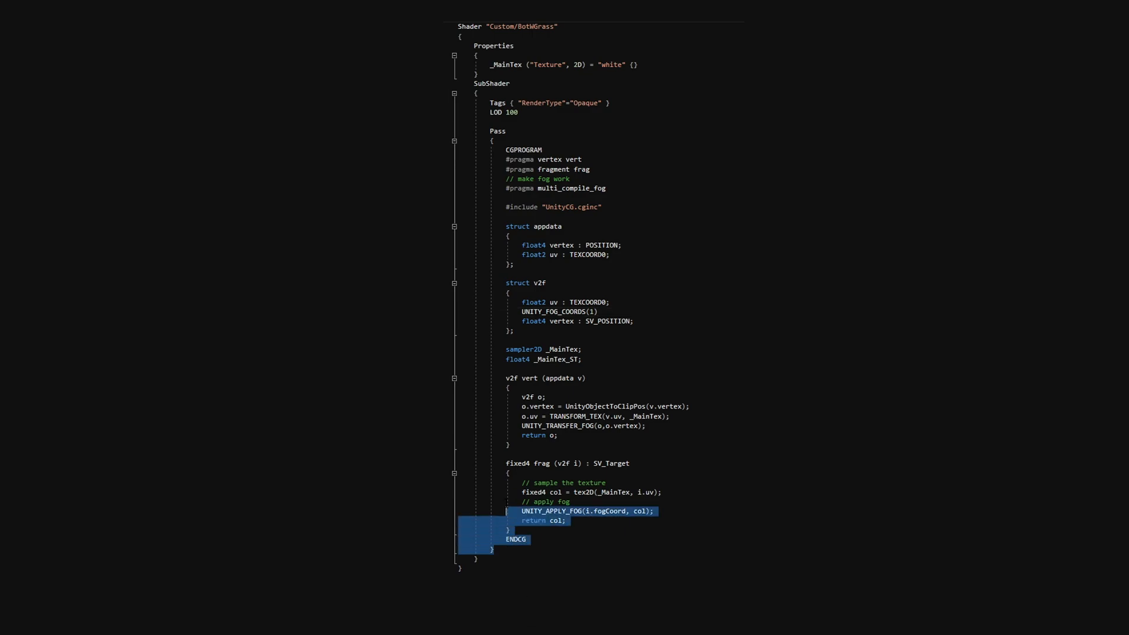
Delete the default template code inside the BotWGrass SubShader, keeping the Properties block.
key(Delete)
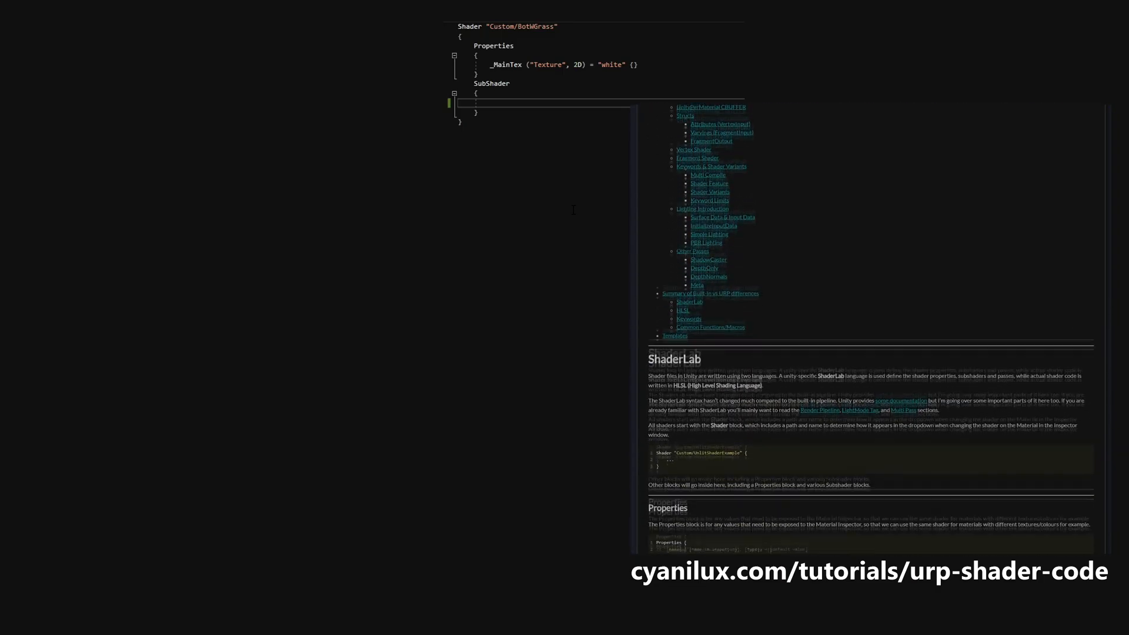
scroll(down, 3)
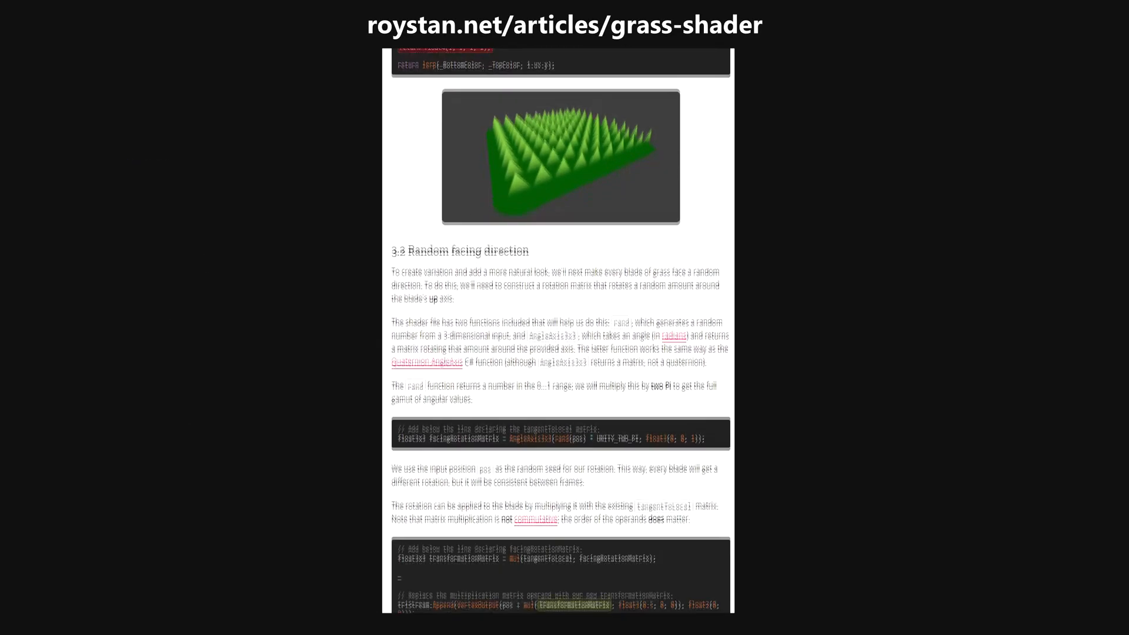
Scroll the Roystan grass article past random facing, blade size and tessellation to Wind.
scroll(down, 3)
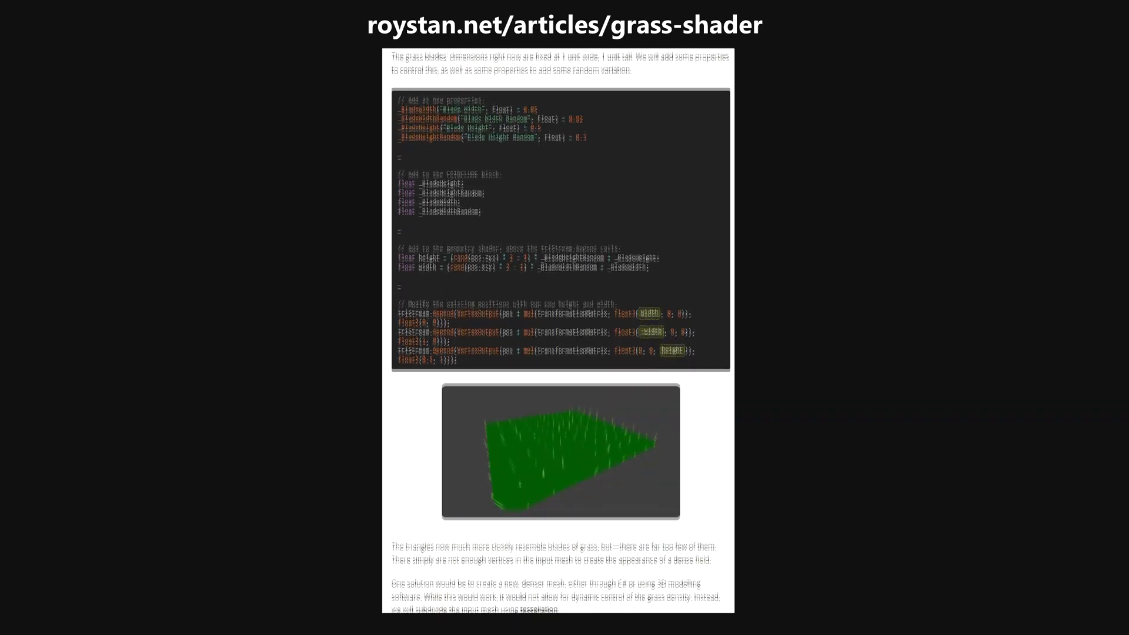
scroll(down, 3)
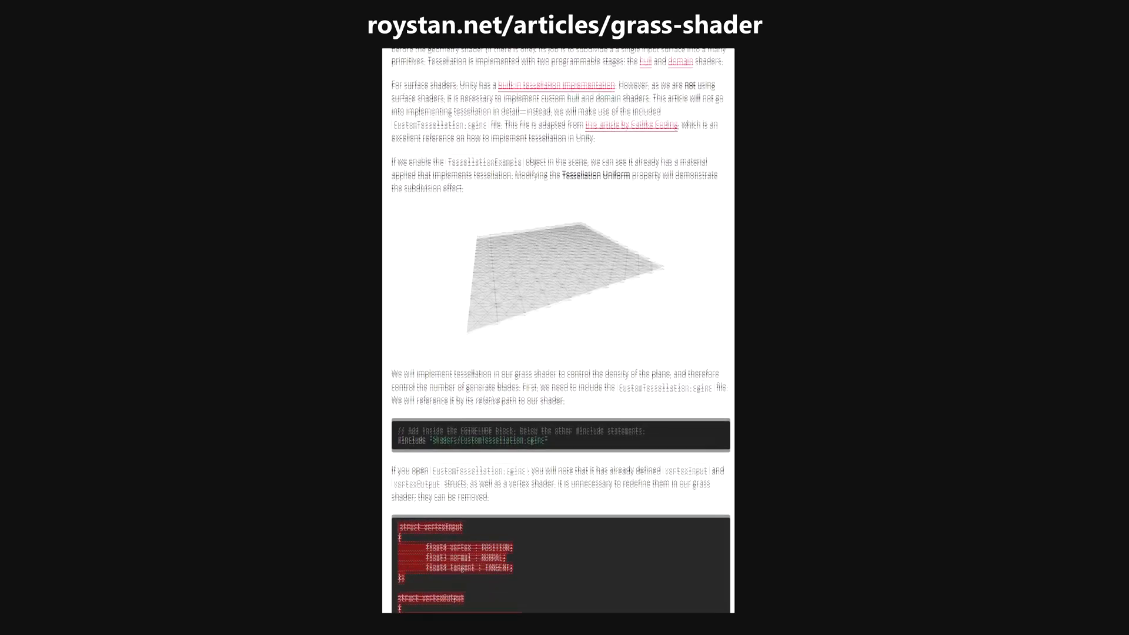
scroll(down, 3)
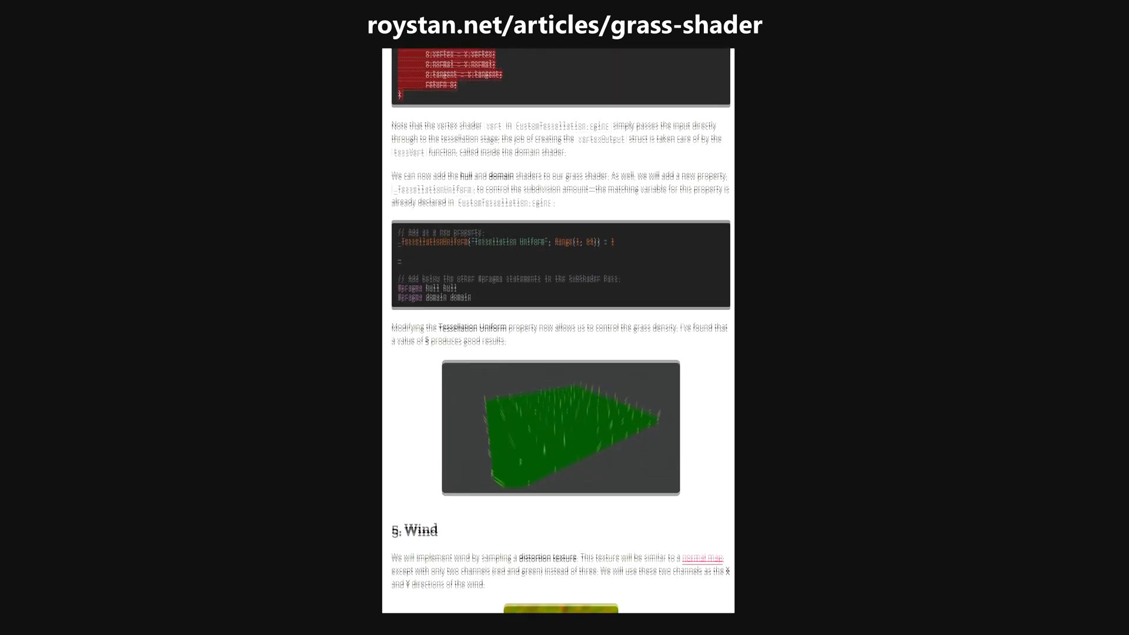
scroll(down, 3)
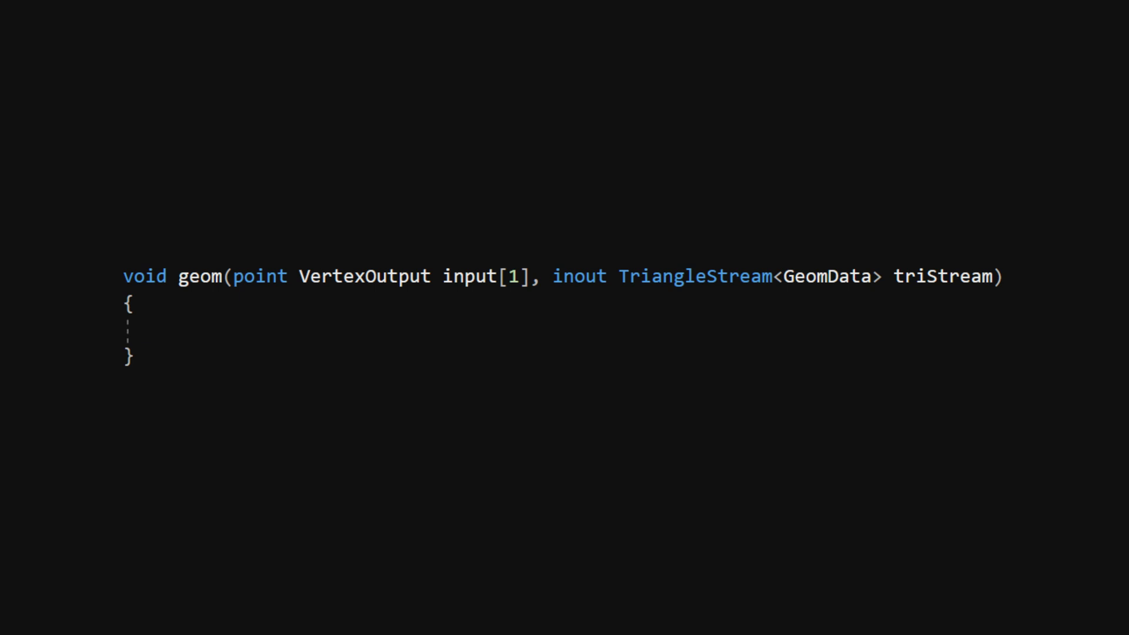
Add [maxvertexcount(3)] above the empty geom function to cap output at three vertices.
text([maxvertexcount(3)])
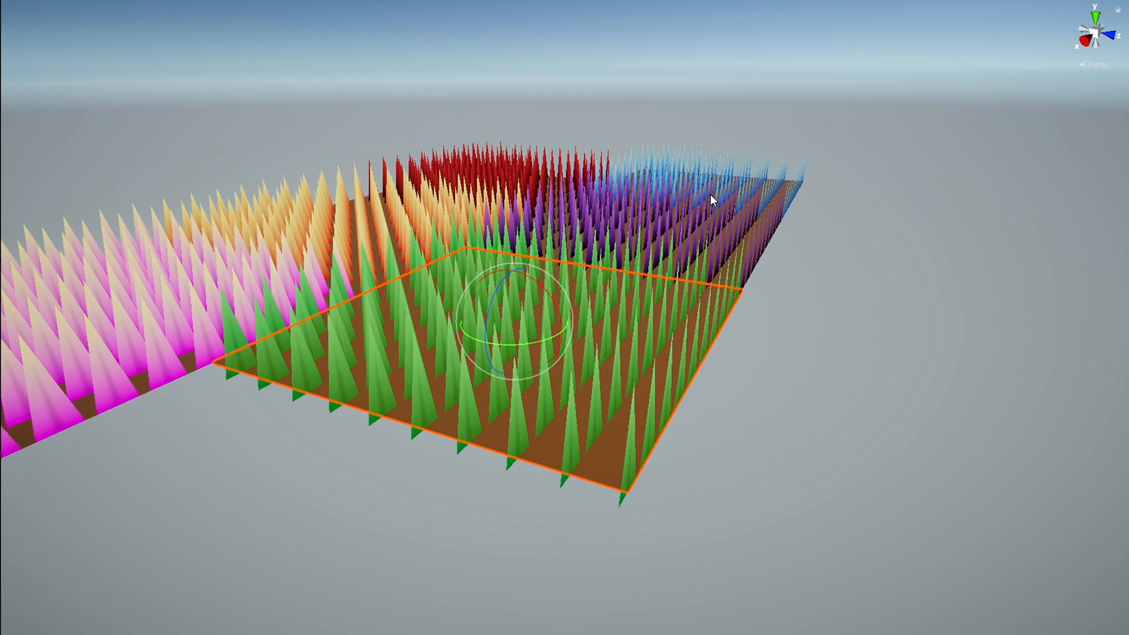
drag(709, 200, 547, 288)
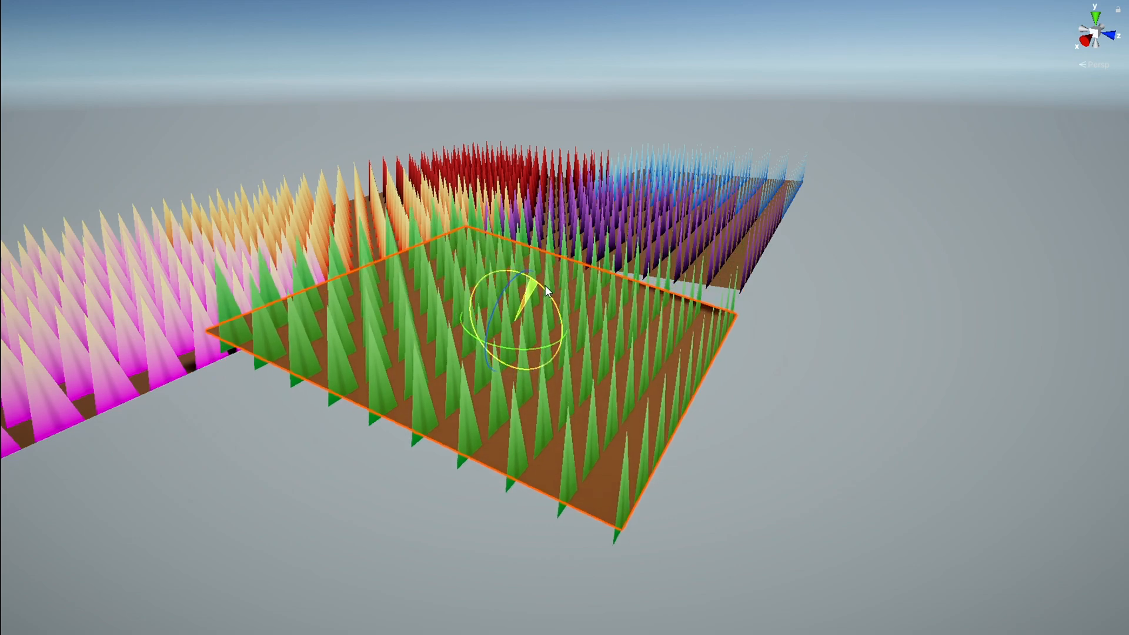
drag(548, 291, 665, 324)
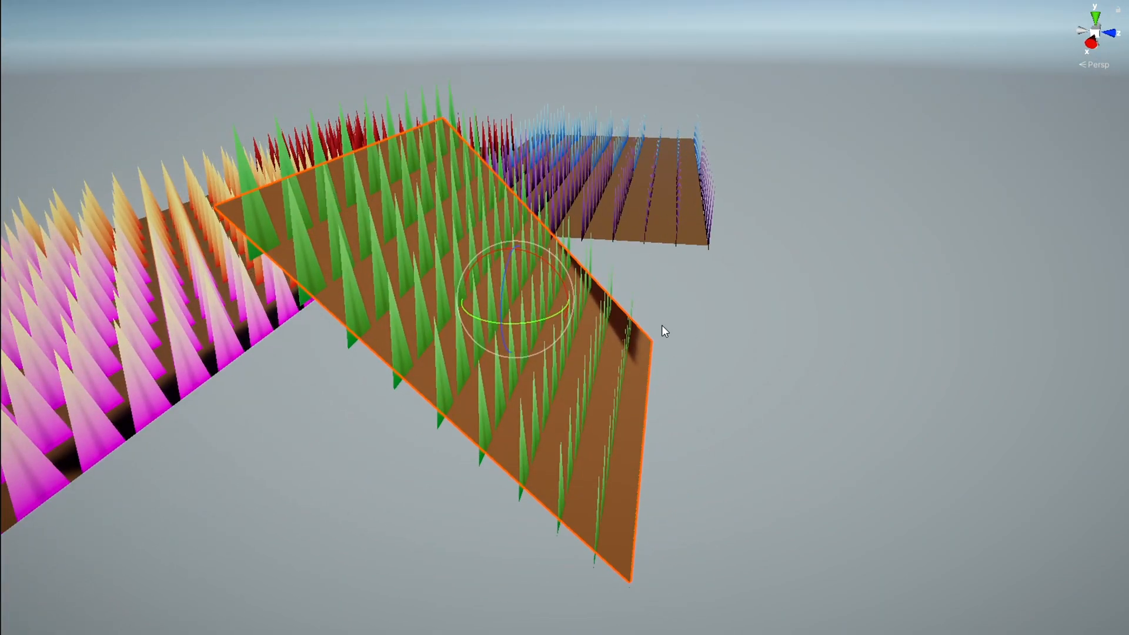
drag(662, 332, 572, 330)
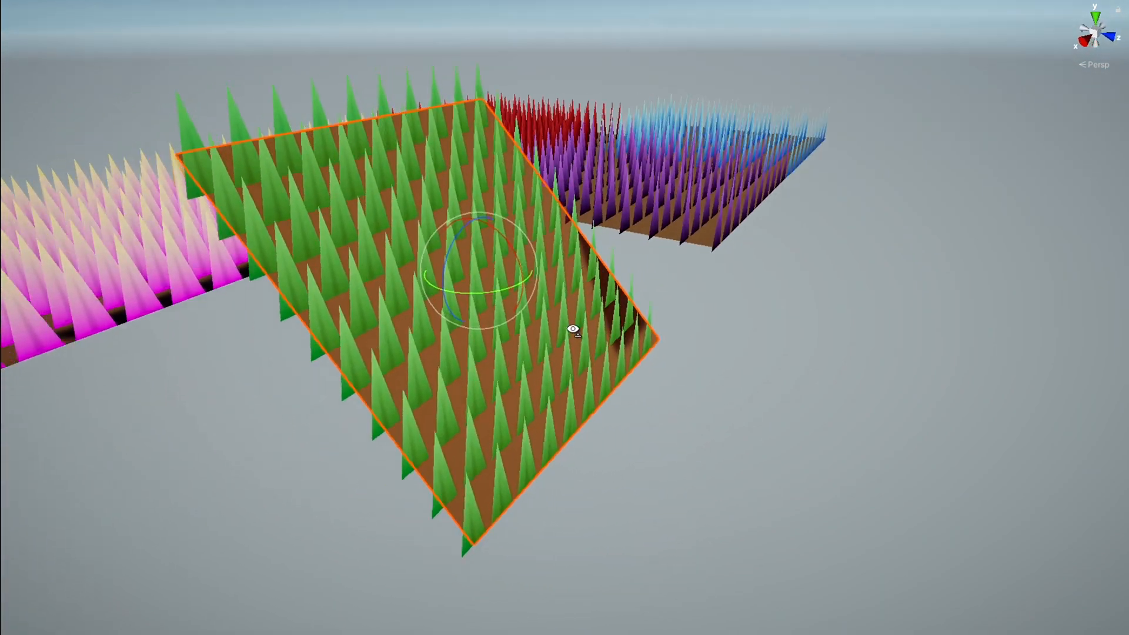
drag(572, 329, 583, 272)
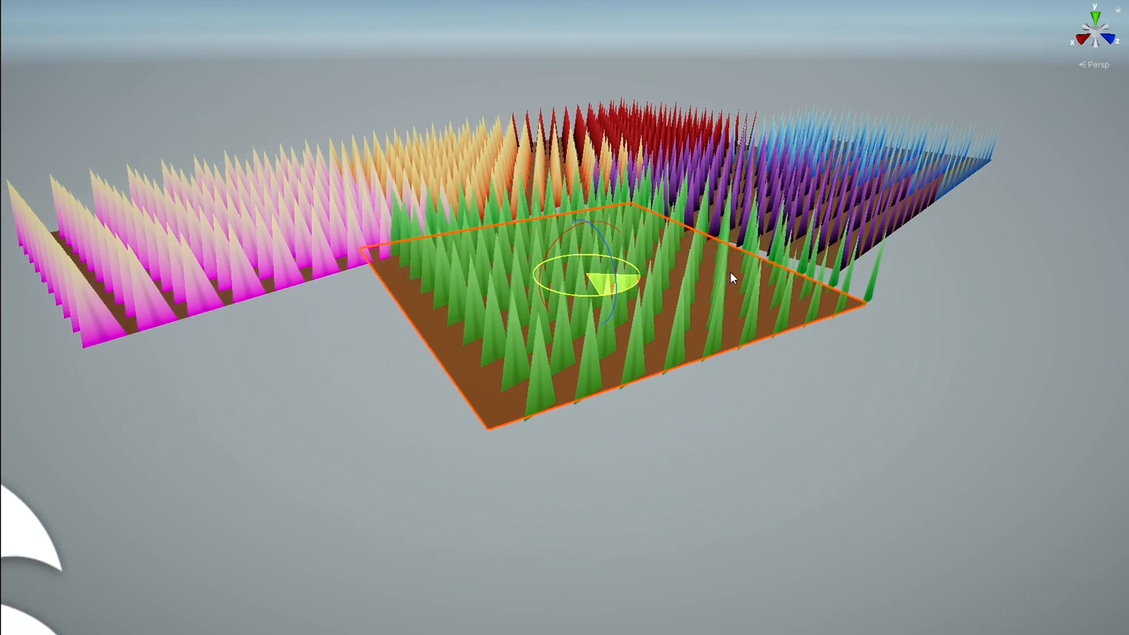
drag(731, 279, 609, 296)
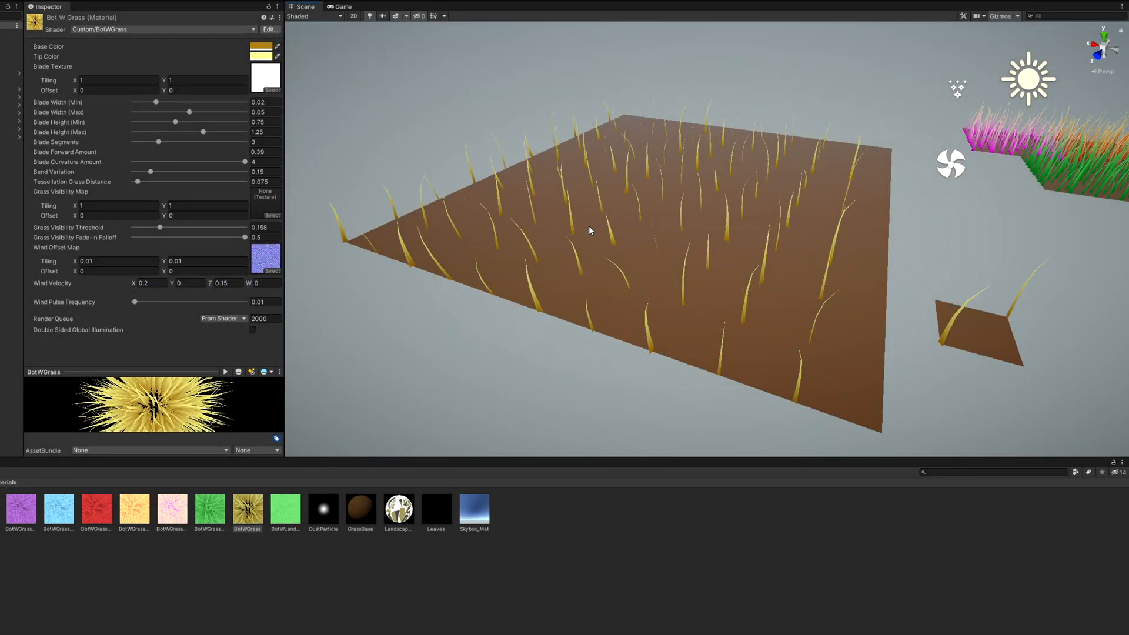
Try Grassmap textures, including the blob-shaped mask, as the Grass Visibility Map.
click(272, 90)
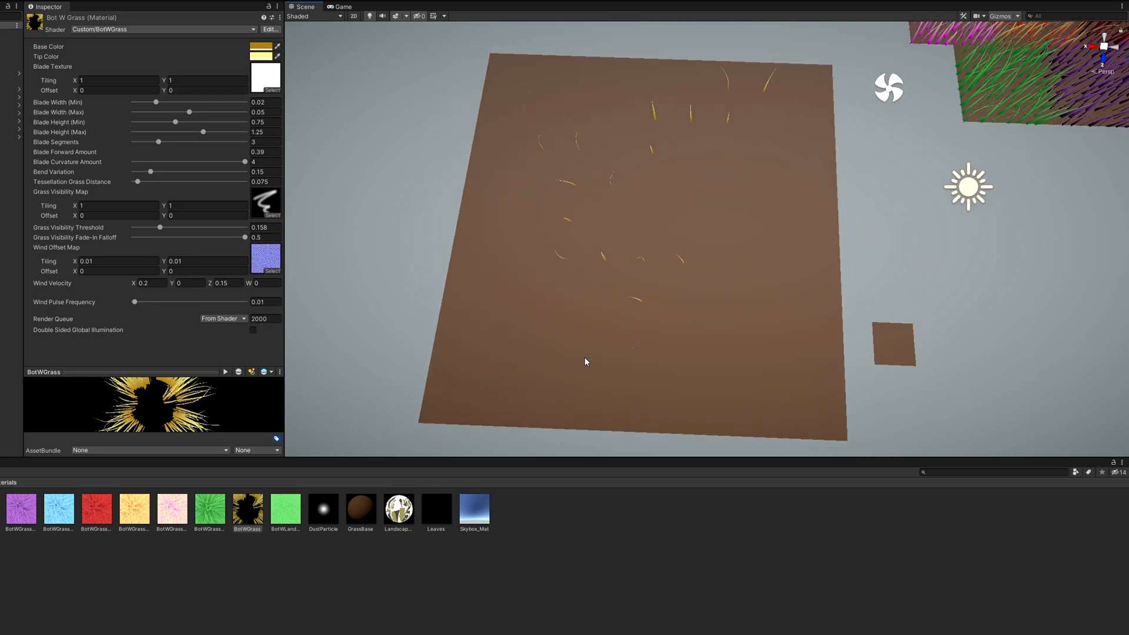
click(272, 89)
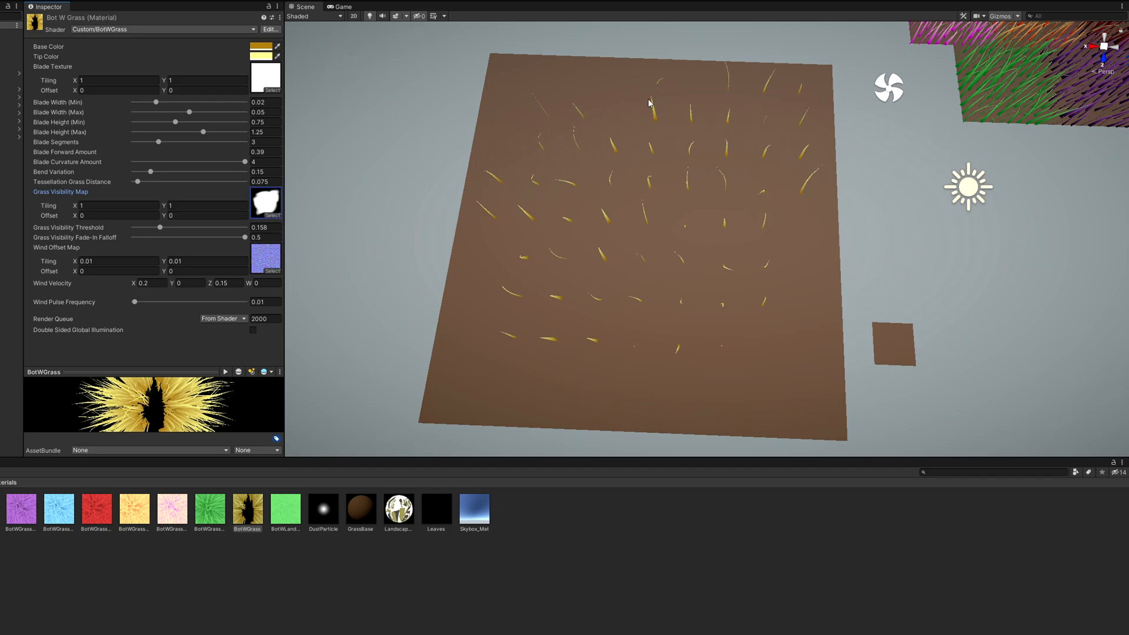
mouse_move(722, 81)
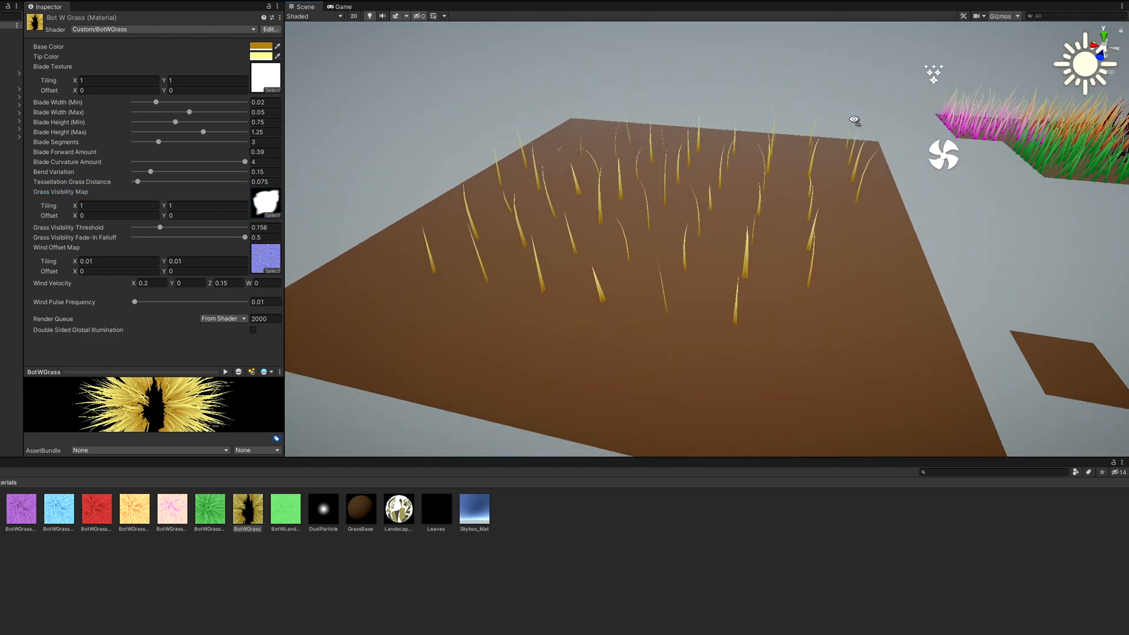
click(272, 216)
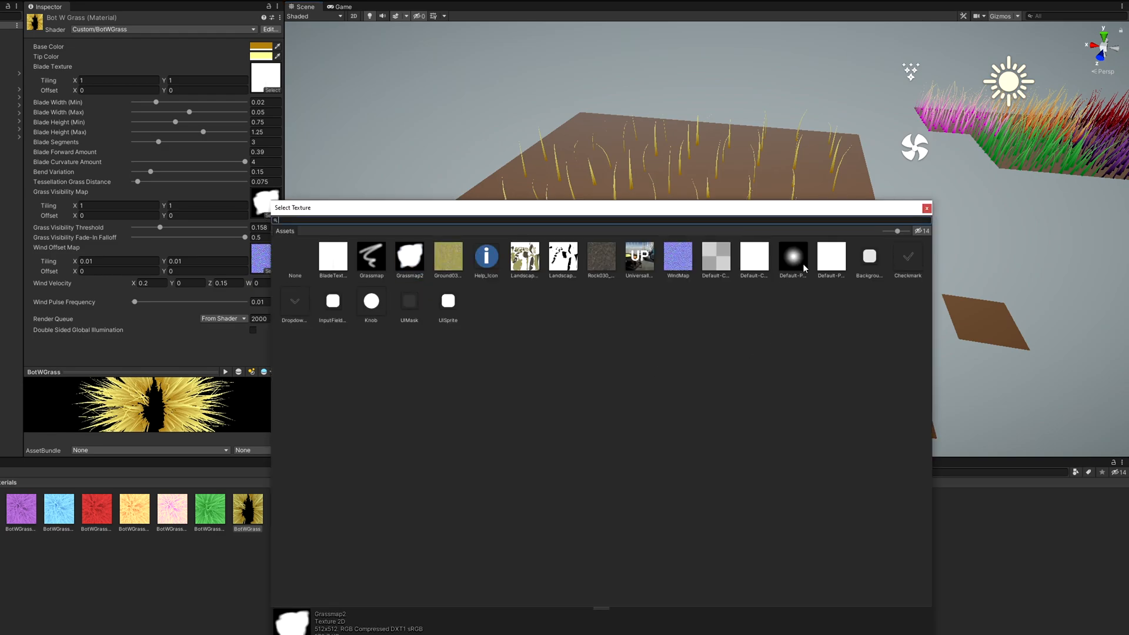
Assign Default-Particle as the visibility map, then select DustParticles in the Hierarchy.
click(792, 257)
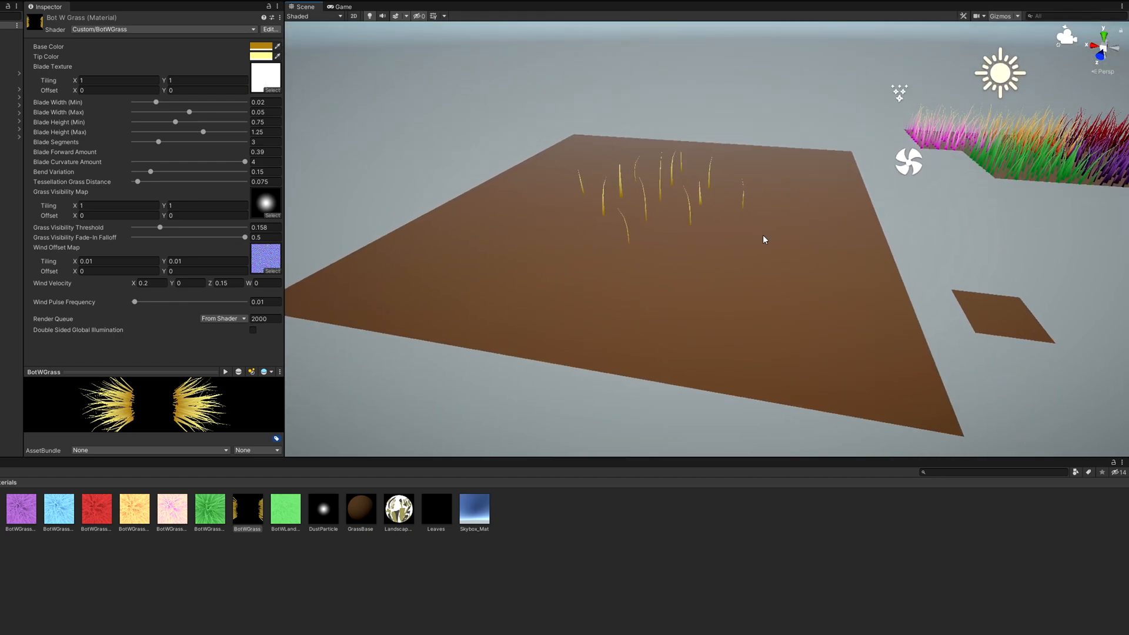
click(265, 203)
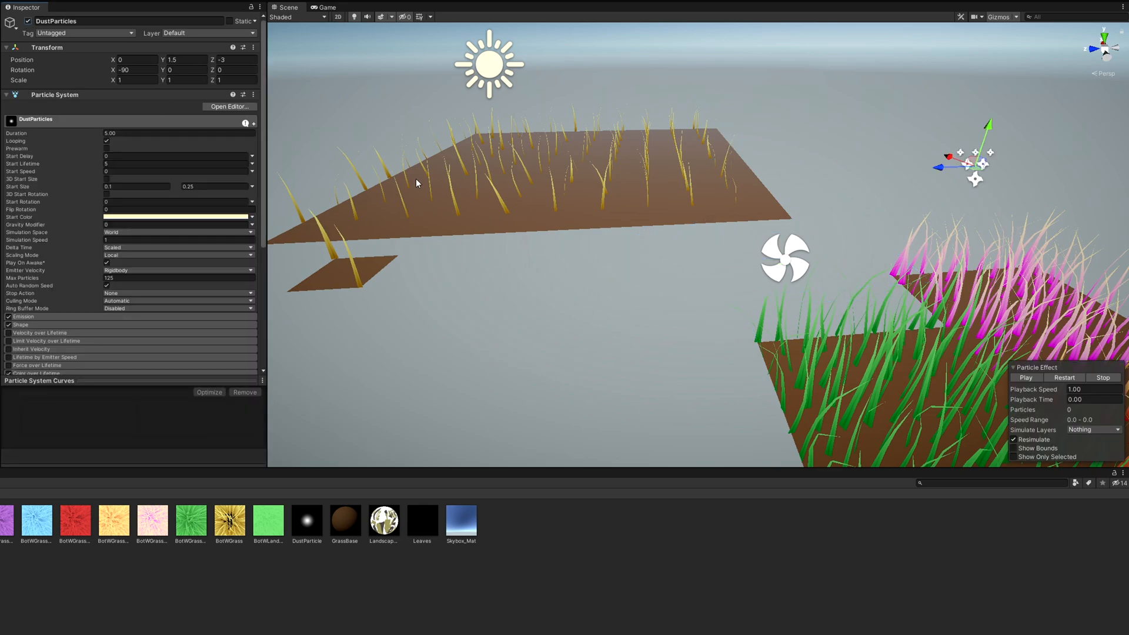
click(1026, 377)
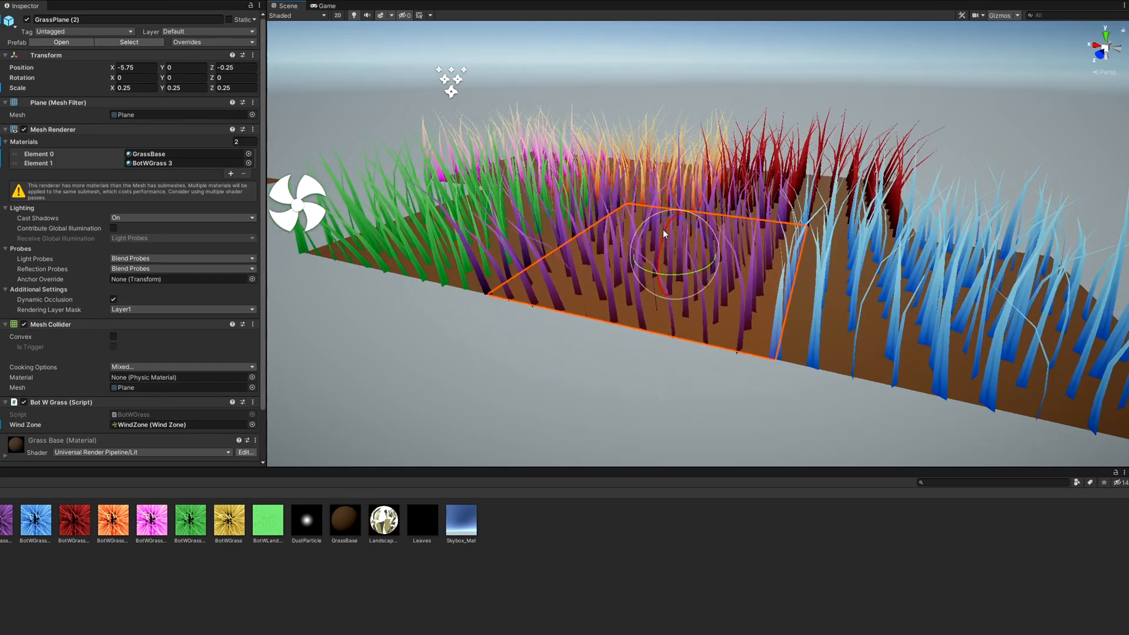
Orbit the Scene view around the purple GrassPlane (2) patch.
drag(663, 234, 646, 270)
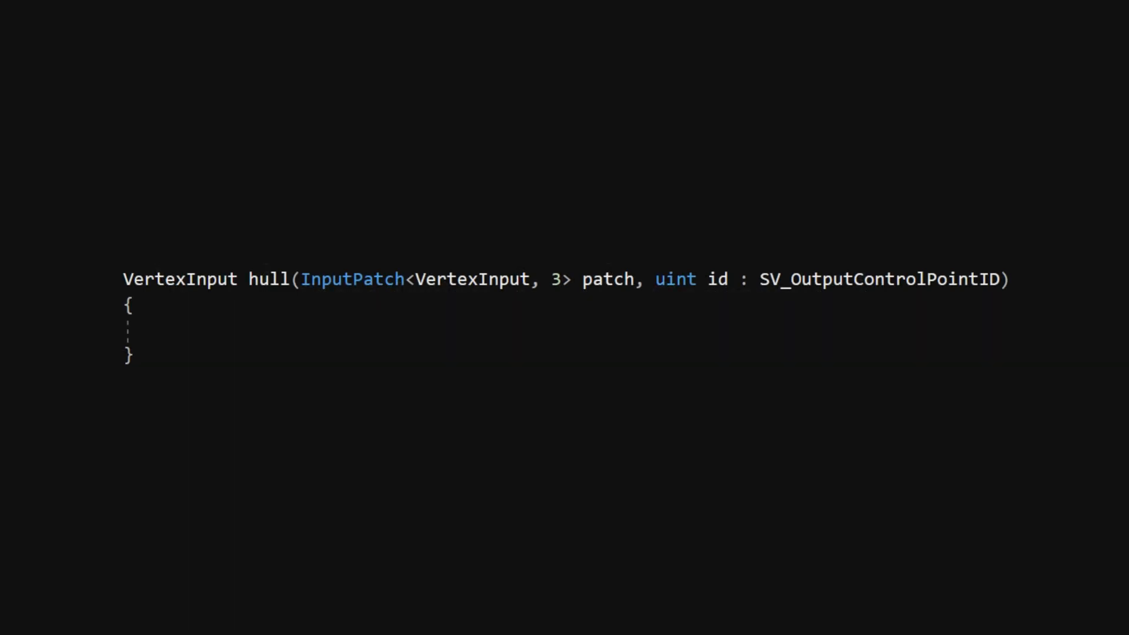
Make the hull function body return patch[id] for the current control point.
text(return patch[id];)
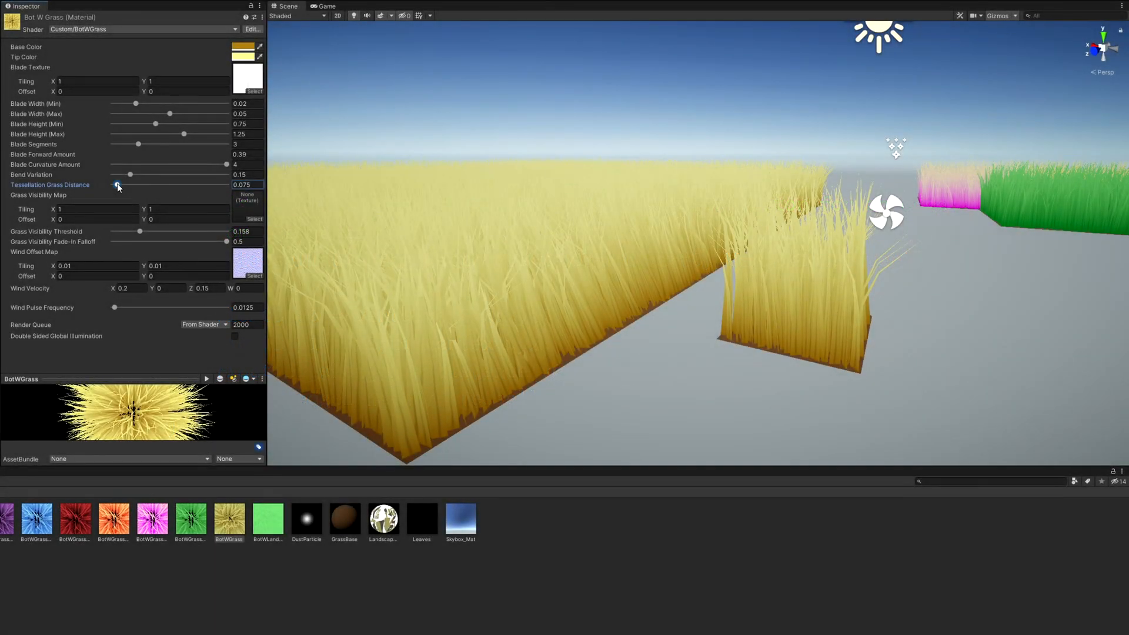
Sweep Tessellation Grass Distance low and high, comparing a thick golden field with sparse blades.
drag(118, 184, 124, 184)
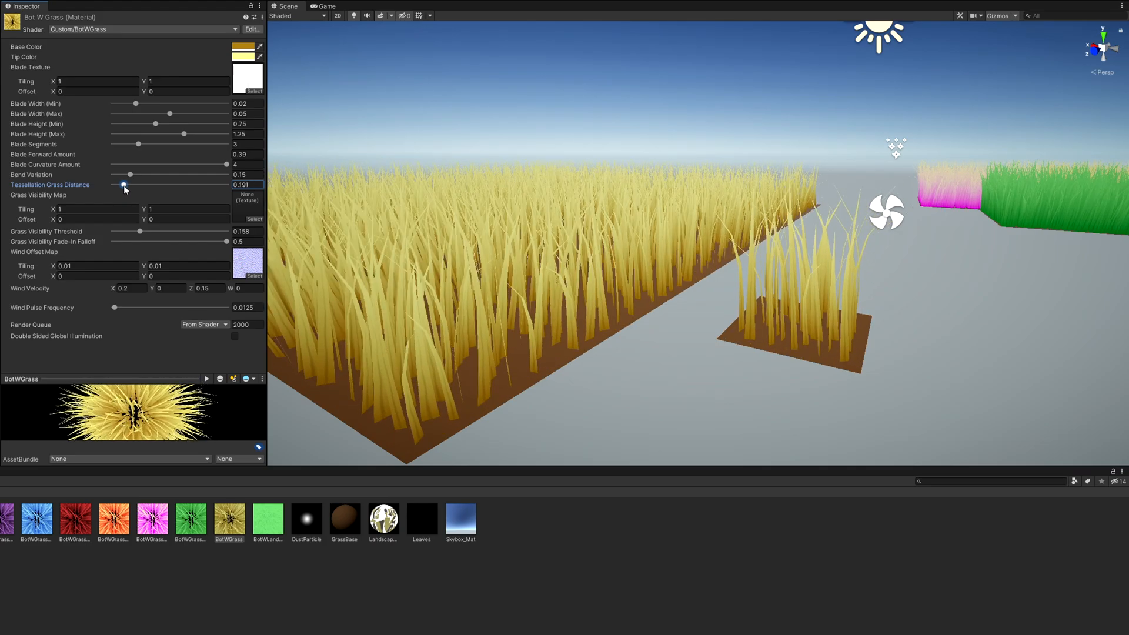
drag(124, 185, 130, 186)
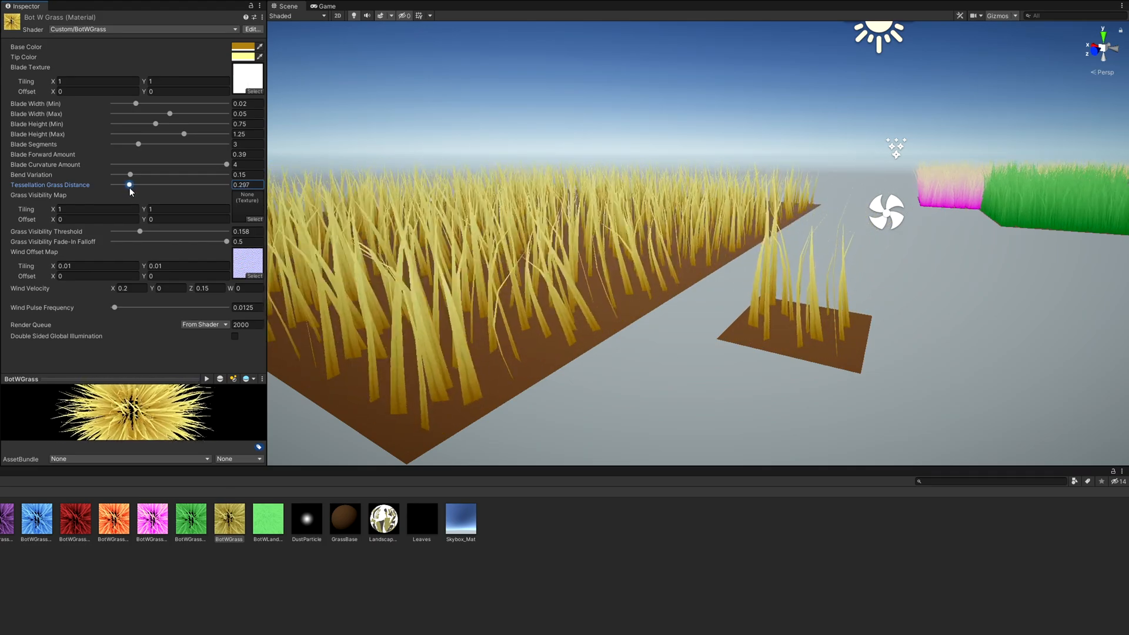
drag(130, 184, 127, 184)
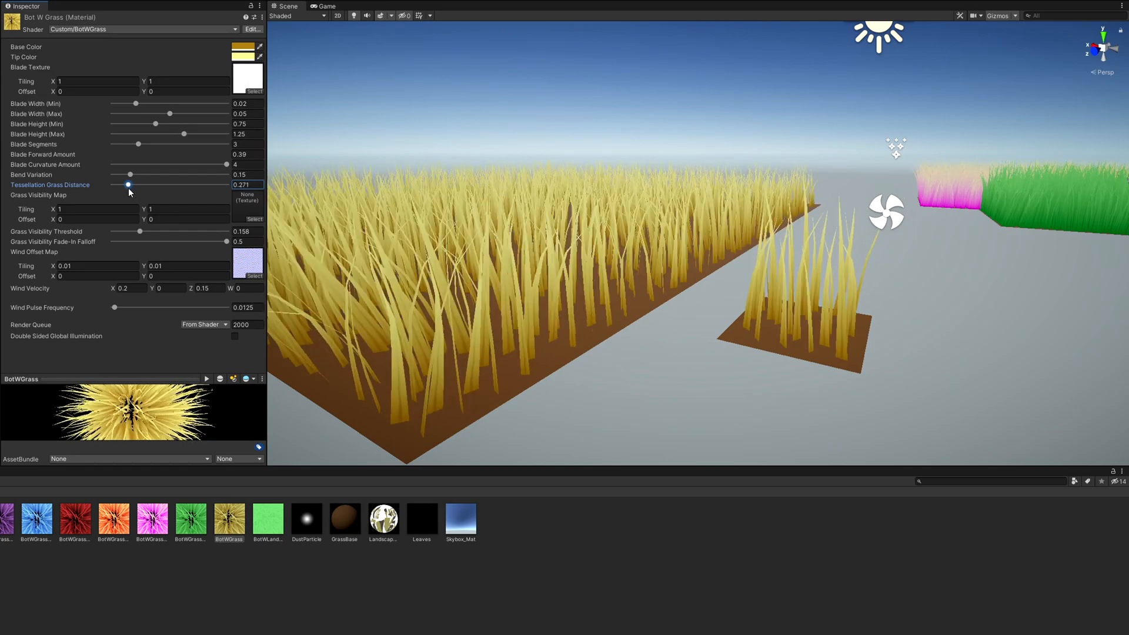
drag(128, 185, 119, 186)
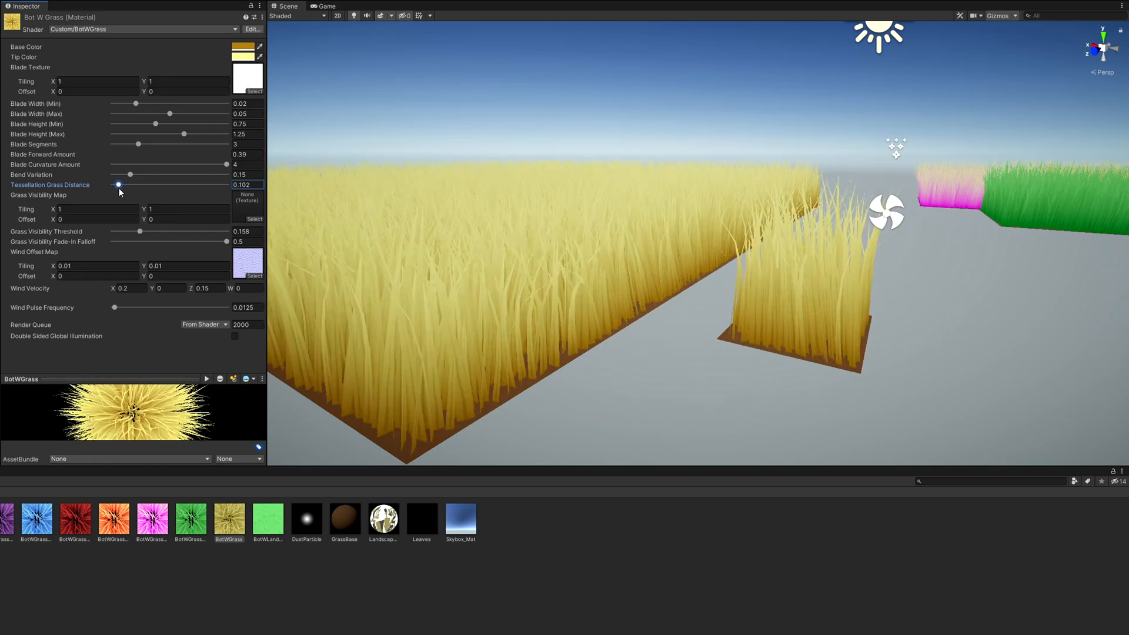
drag(118, 184, 181, 184)
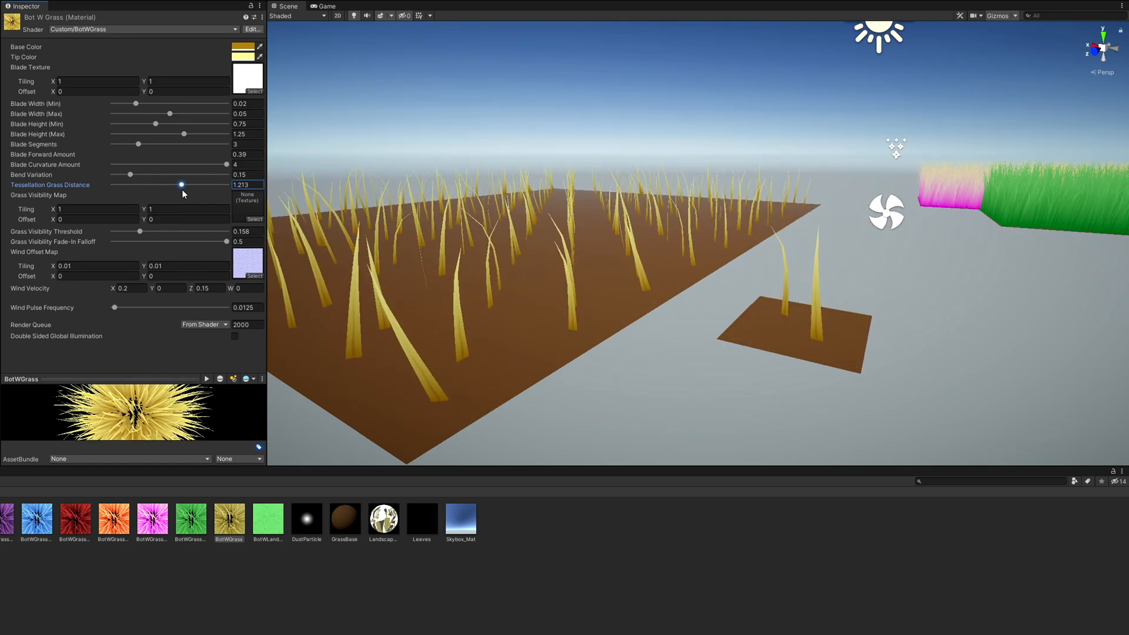
drag(181, 185, 152, 185)
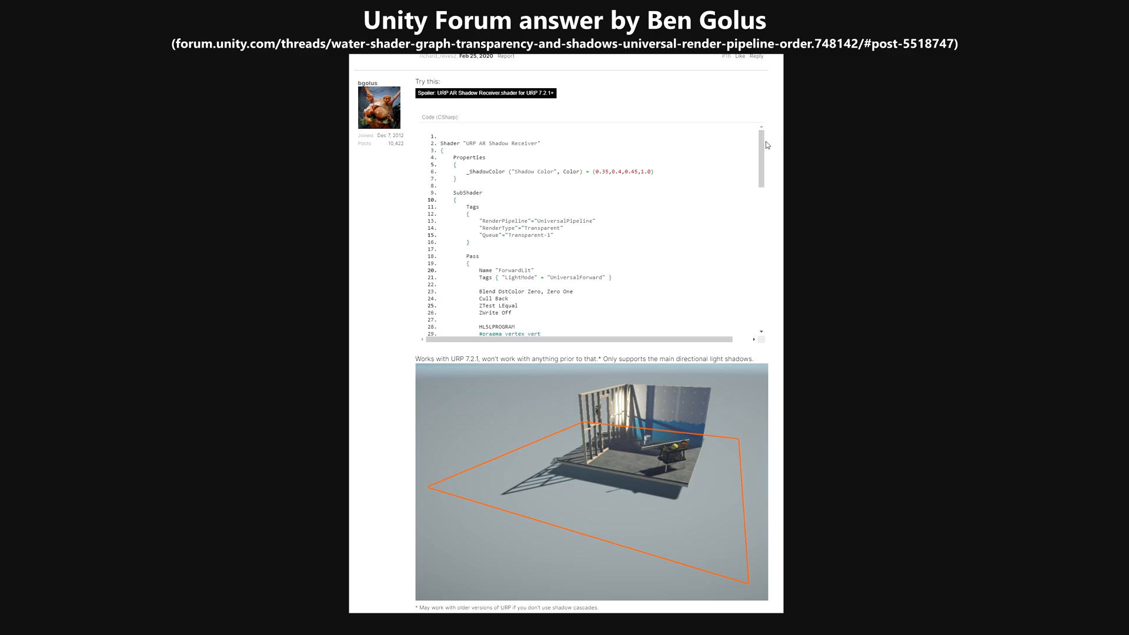
scroll(down, 3)
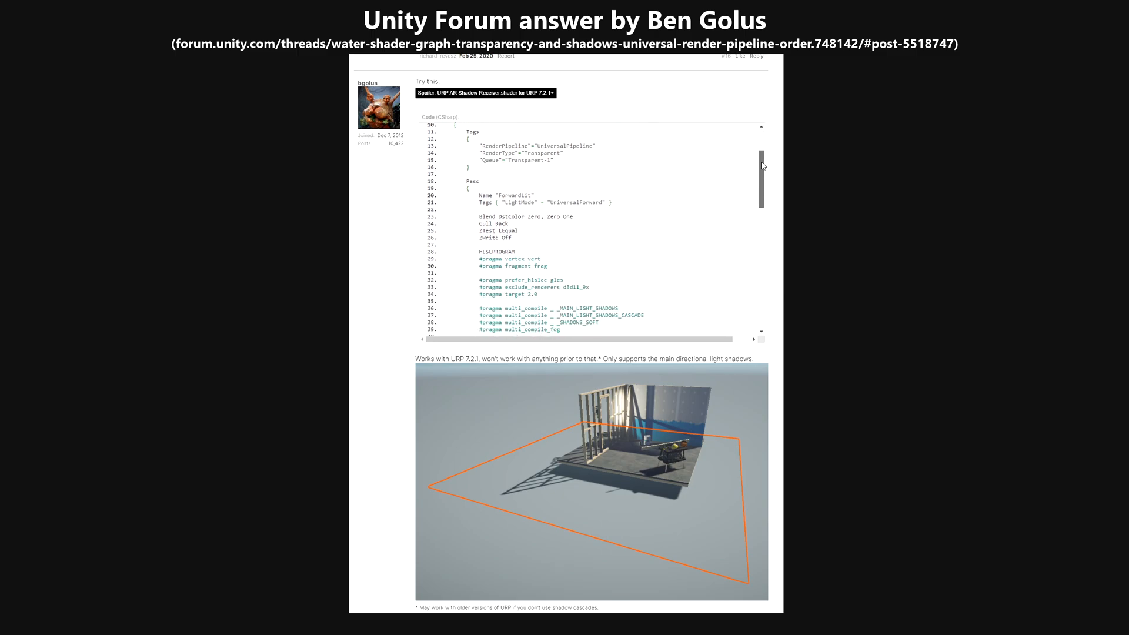
scroll(down, 3)
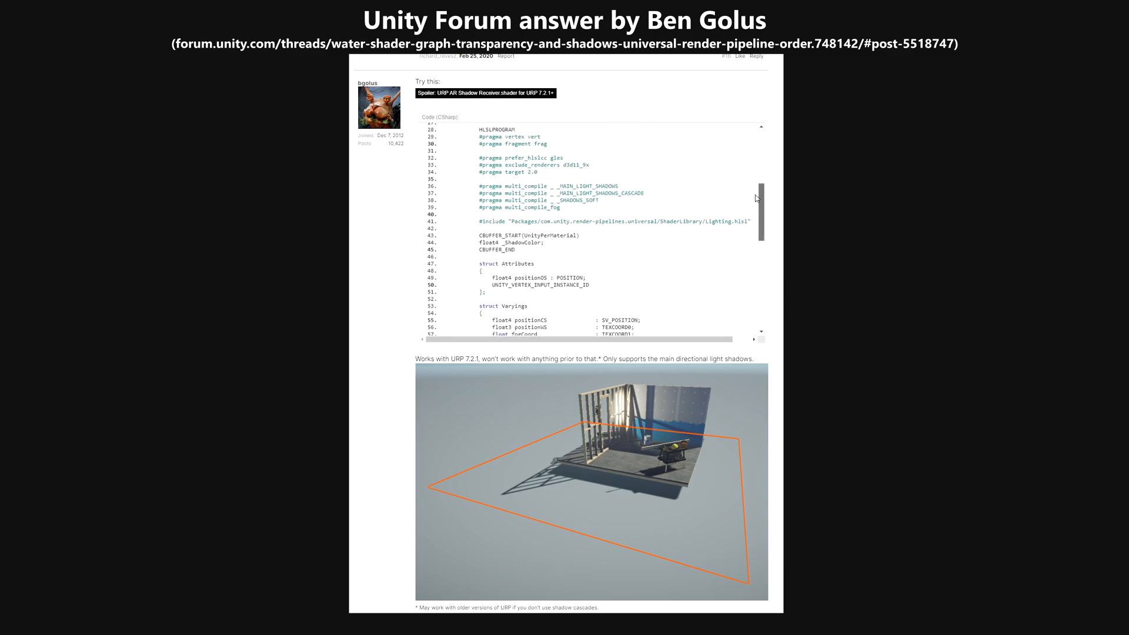
scroll(down, 3)
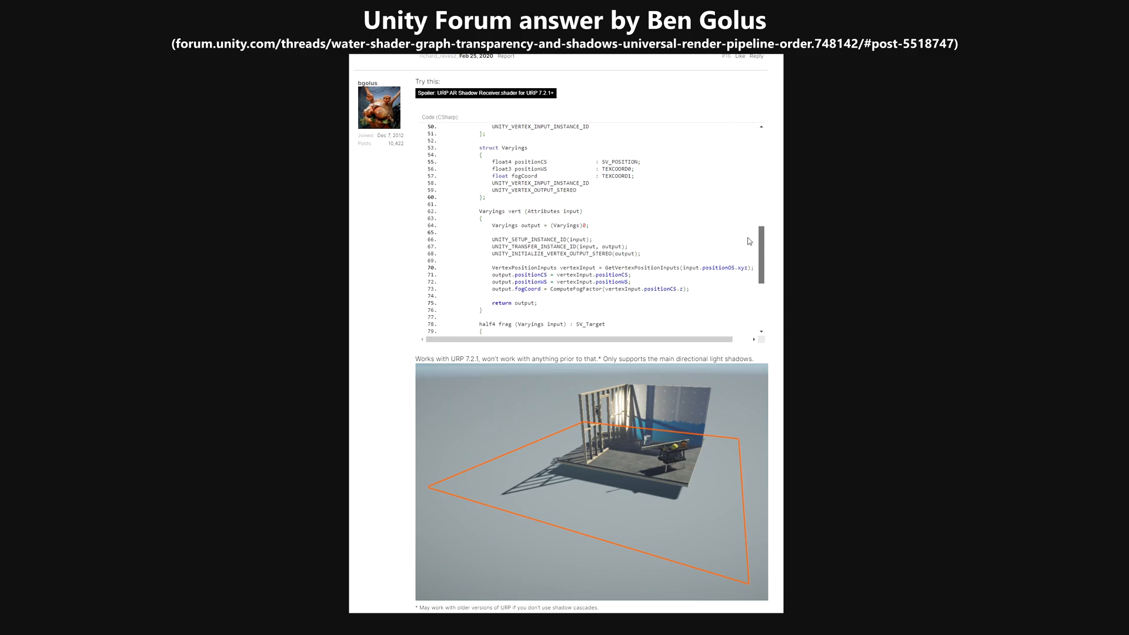
scroll(down, 3)
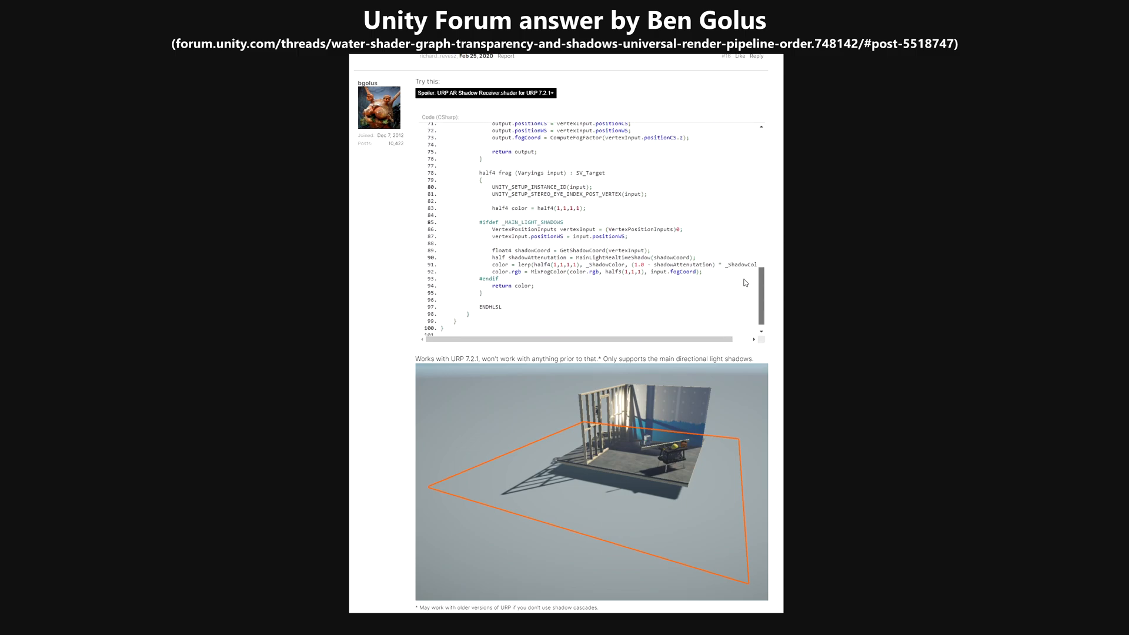